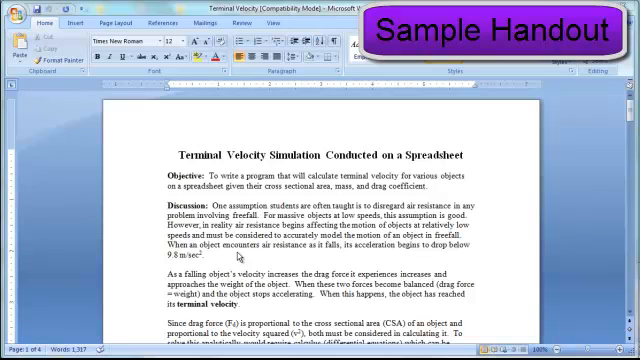
Scroll down through the terminal velocity data to row 96.
scroll("down", 3)
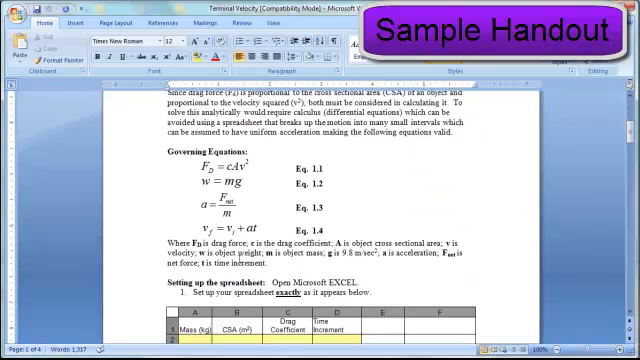
scroll("down", 3)
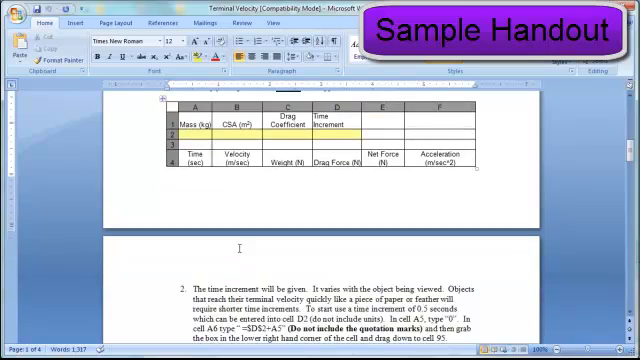
scroll("down", 3)
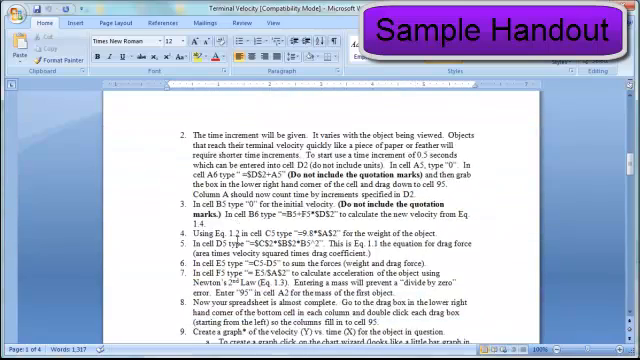
scroll("down", 3)
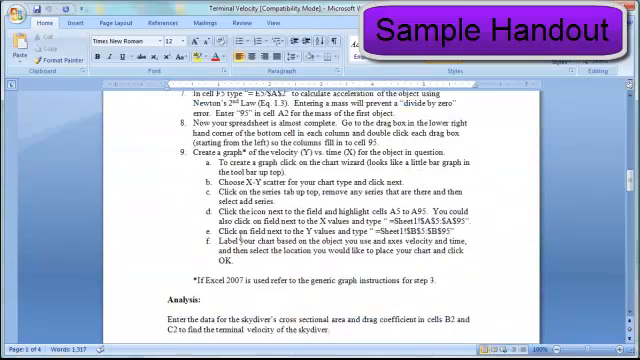
scroll("down", 3)
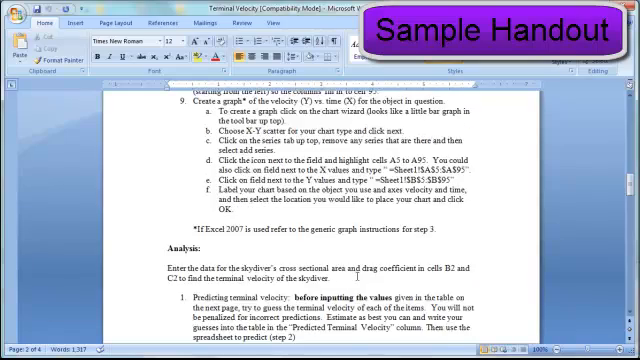
scroll("down", 3)
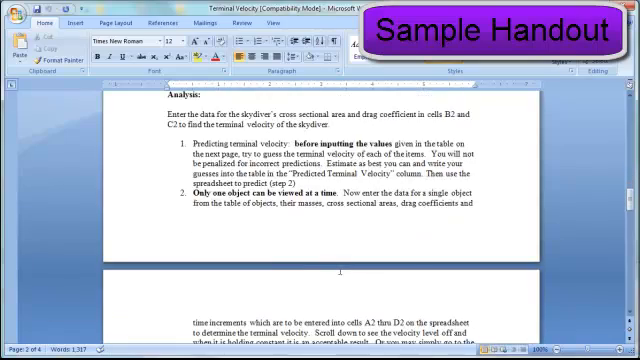
scroll("down", 3)
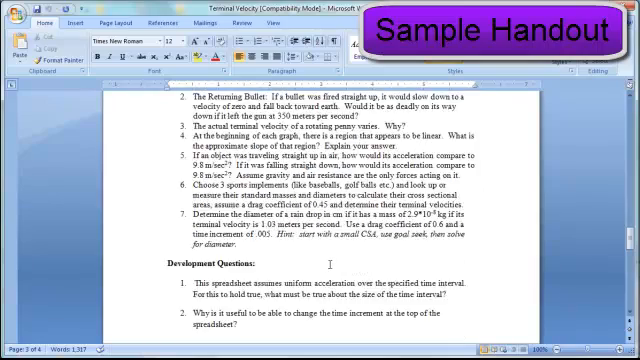
scroll("down", 3)
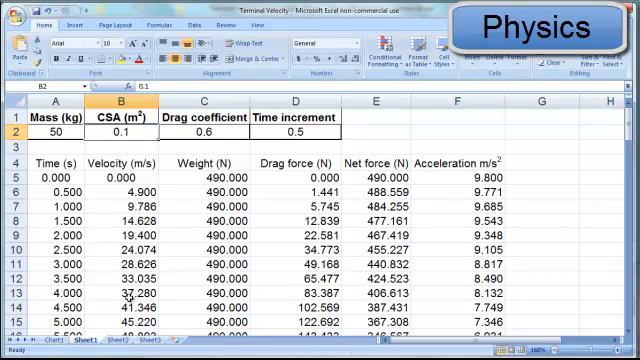
Inspect the velocity formula in cell B8, then return to the velocity data sheet.
left_click(35, 338)
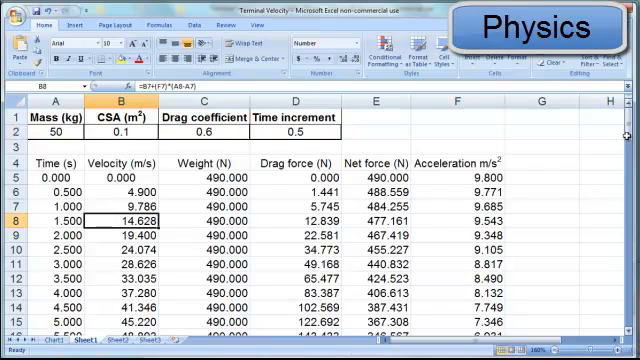
scroll("down", 3)
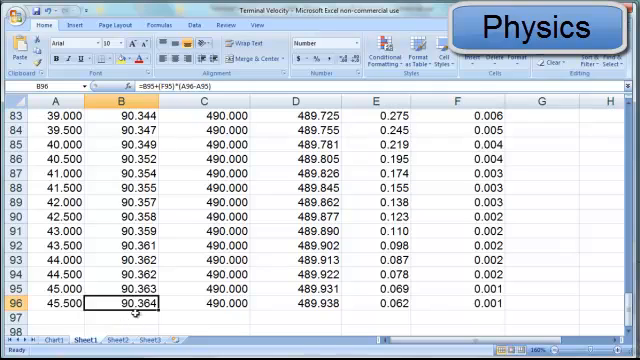
scroll("up", 3)
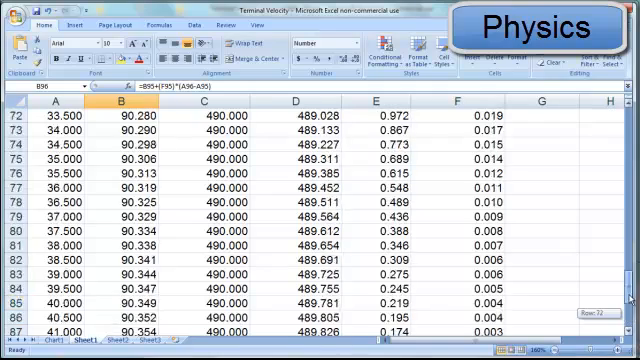
scroll("up", 3)
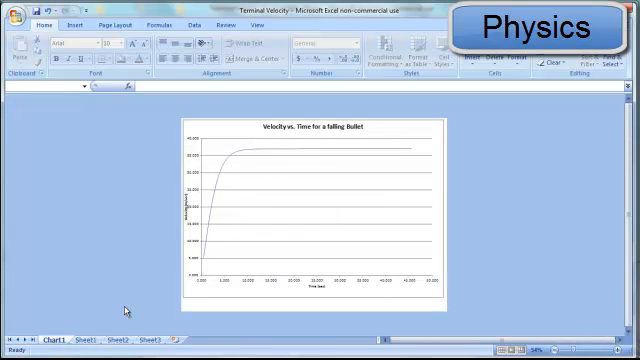
left_click(92, 338)
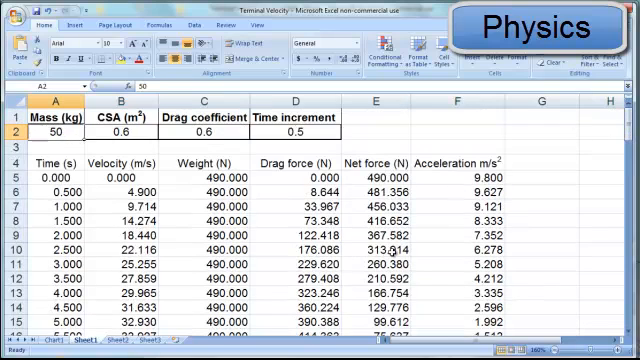
Set the mass to 95 kg and scroll to see velocity level off near 50.85 m/s.
type("95")
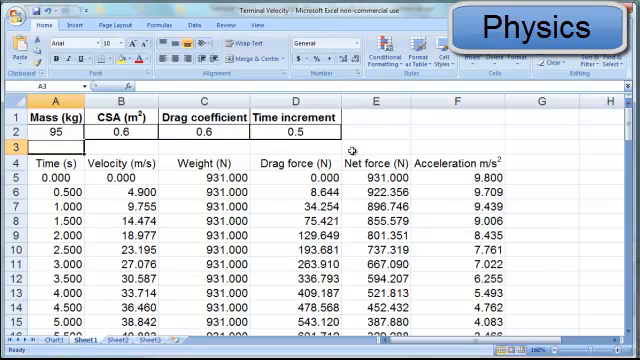
scroll("down", 3)
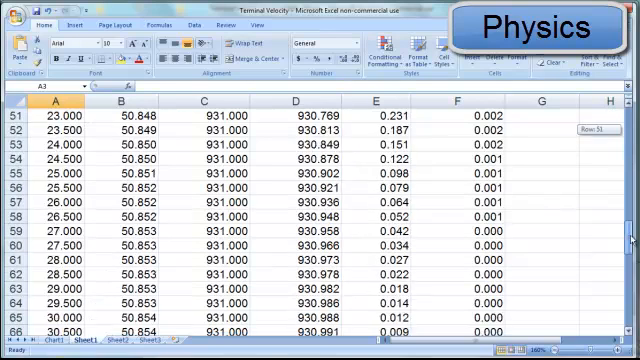
scroll("down", 3)
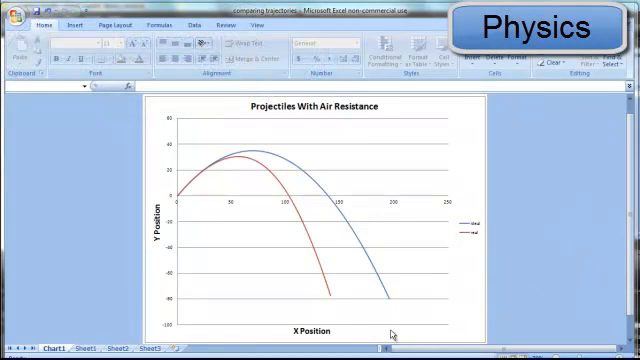
mouse_move(237, 160)
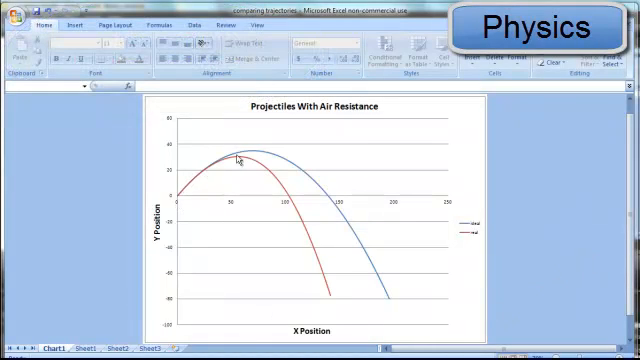
mouse_move(170, 262)
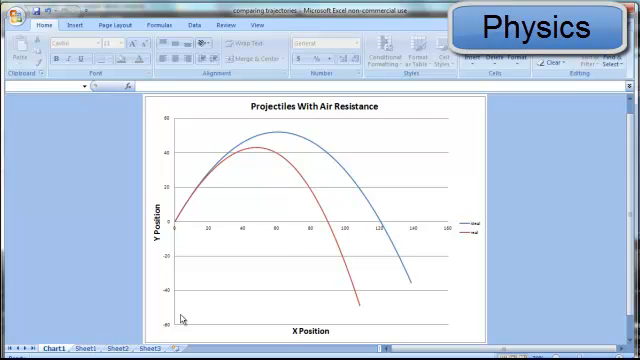
Switch to Sheet1 to see the 60° launch angle and 0.15 drag factor inputs.
left_click(86, 348)
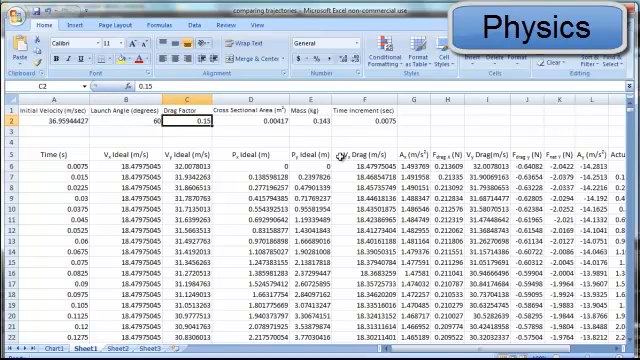
Try a 0.25 drag factor and view its shortened trajectory on Chart1.
type("0.25")
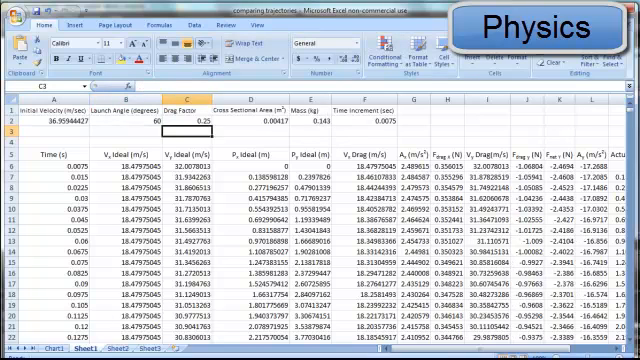
left_click(38, 345)
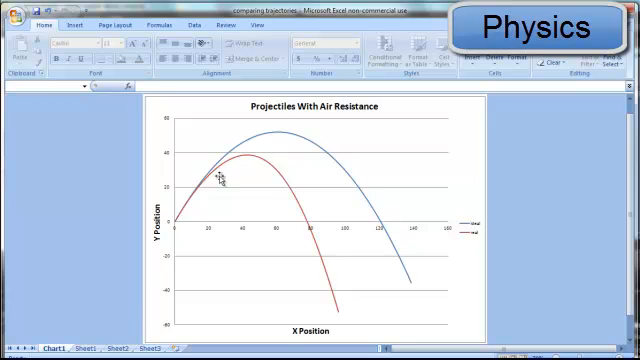
left_click(89, 347)
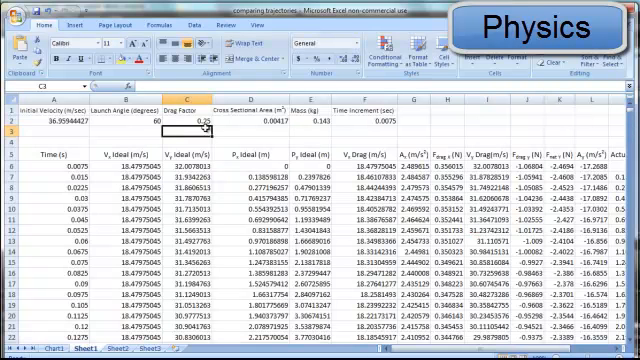
Restore drag to 0.15, raise mass to 0.28 kg, and check the trajectories.
type(".15")
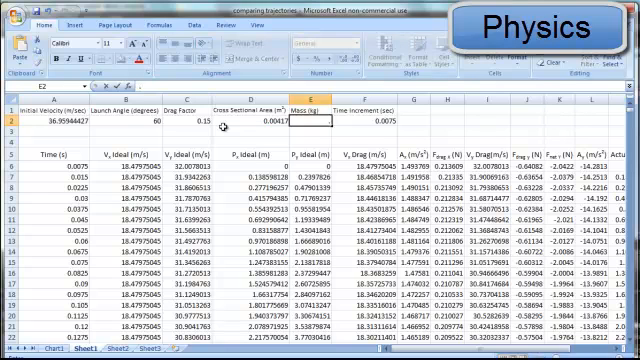
type("0.28")
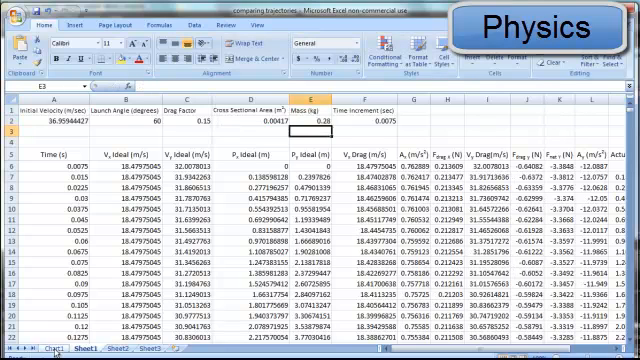
left_click(46, 349)
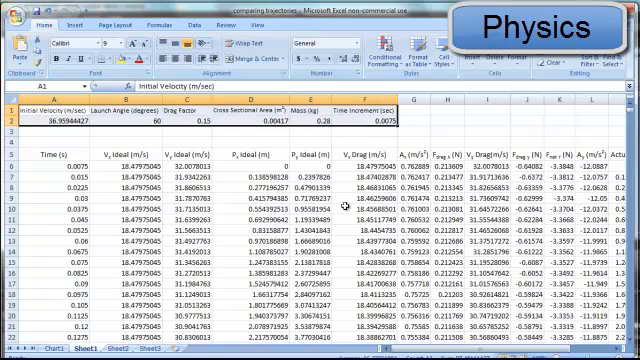
mouse_move(310, 217)
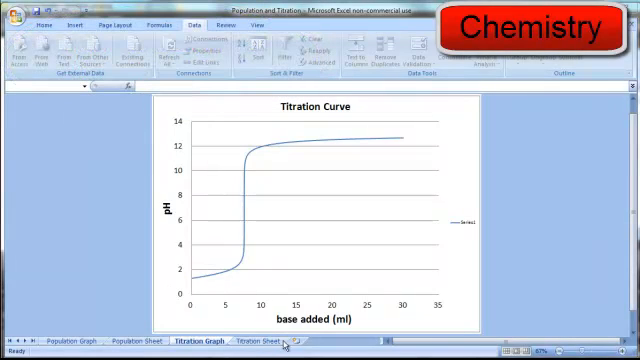
Set 30 ml of acid at molarity 0.2, viewing the titration graph before returning.
left_click(258, 341)
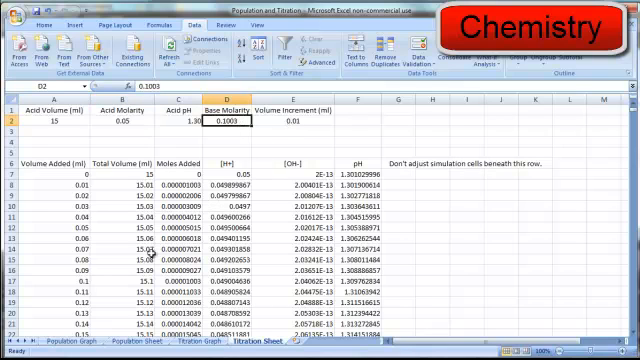
type("30")
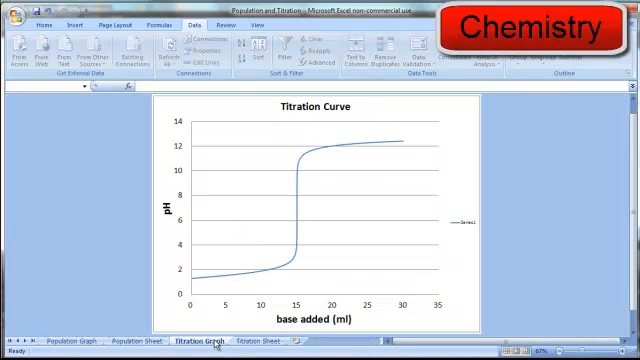
mouse_move(285, 280)
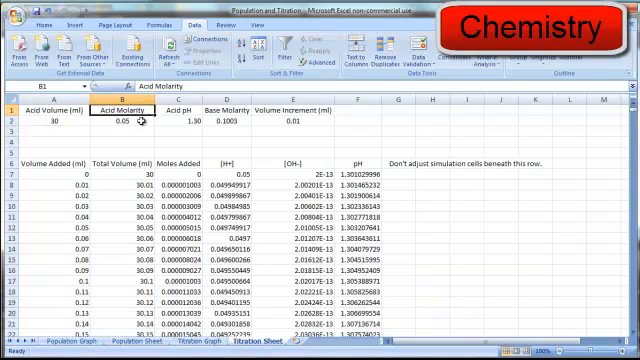
type("0.06")
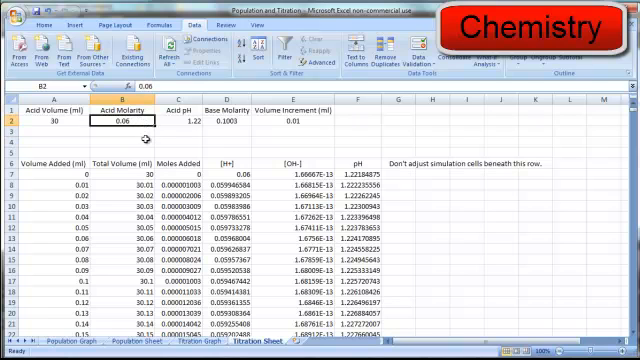
type("0.2")
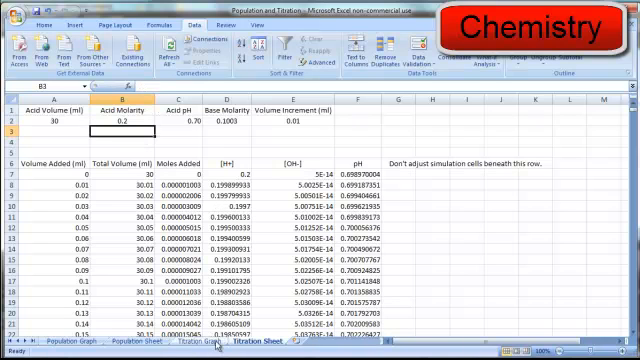
left_click(201, 340)
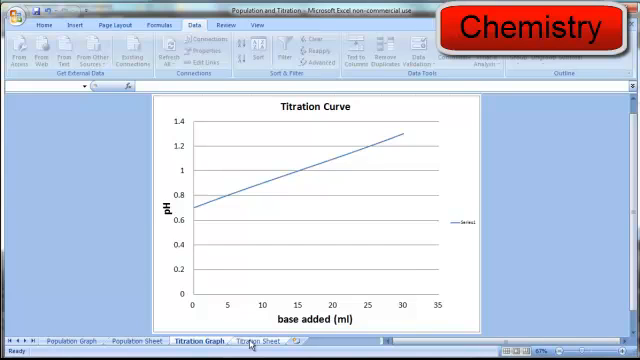
left_click(262, 343)
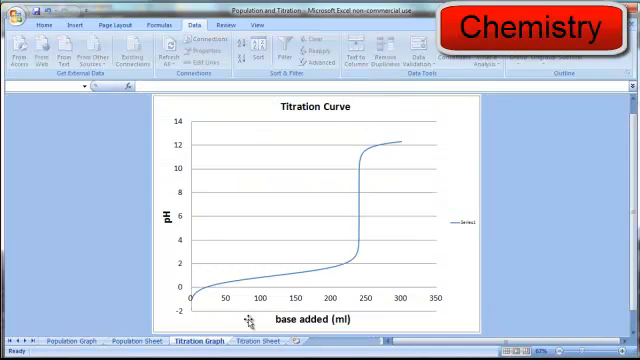
mouse_move(360, 247)
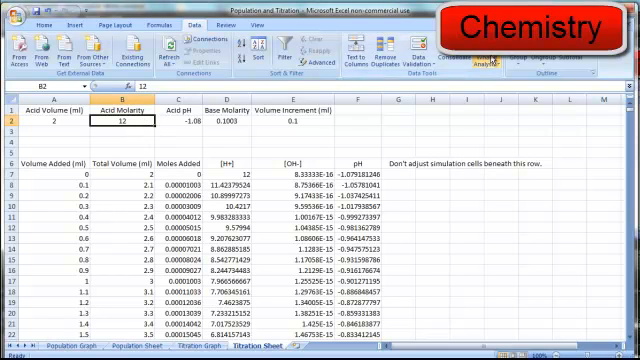
Use Goal Seek to make pH cell F1037 reach 7.
left_click(489, 58)
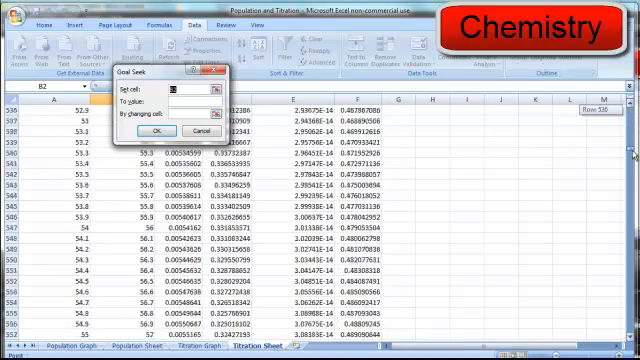
scroll("down", 3)
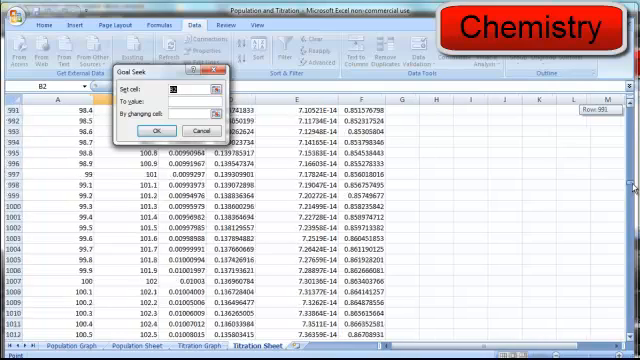
scroll("down", 3)
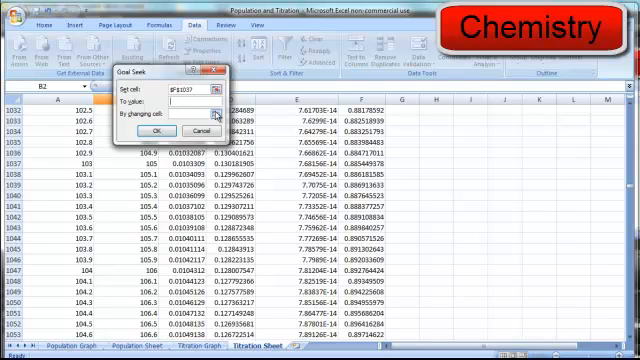
type("7")
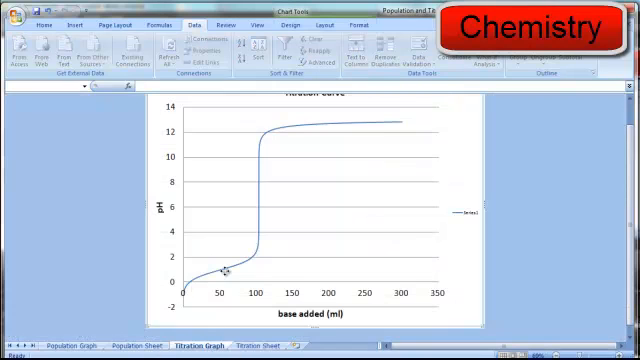
mouse_move(248, 210)
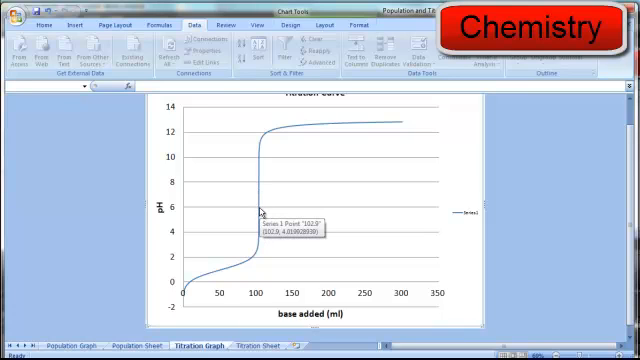
mouse_move(385, 293)
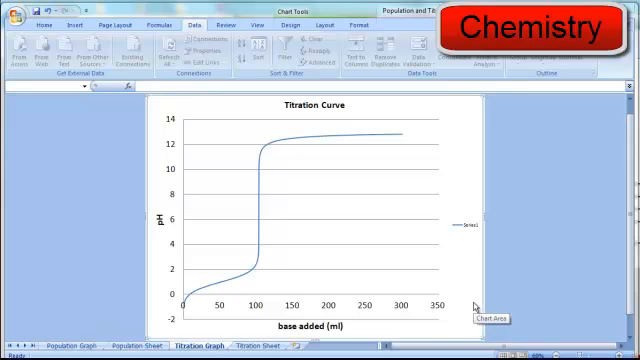
mouse_move(472, 308)
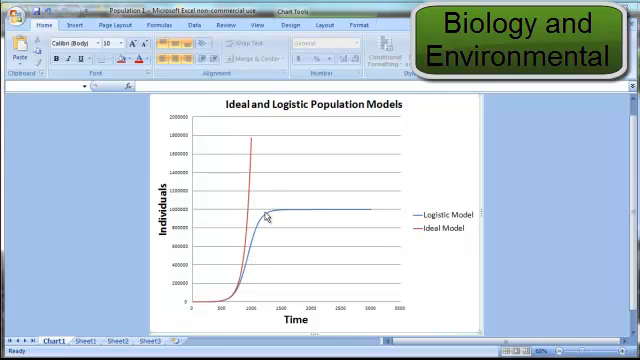
mouse_move(325, 218)
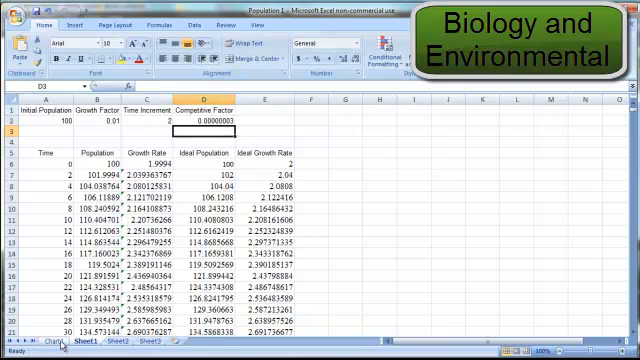
View the population chart after lowering the competitive factor to 0.000000003.
left_click(22, 340)
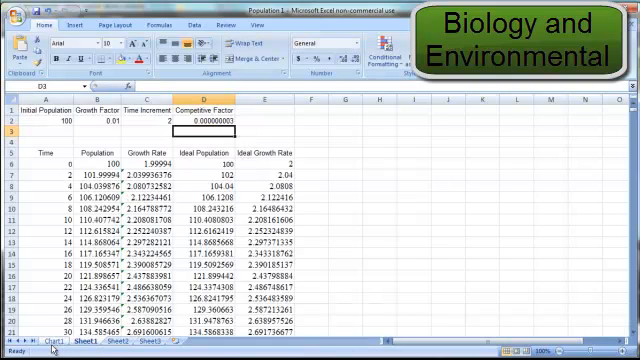
left_click(22, 339)
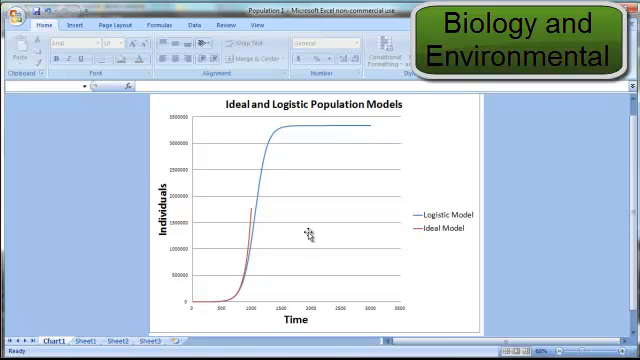
mouse_move(231, 305)
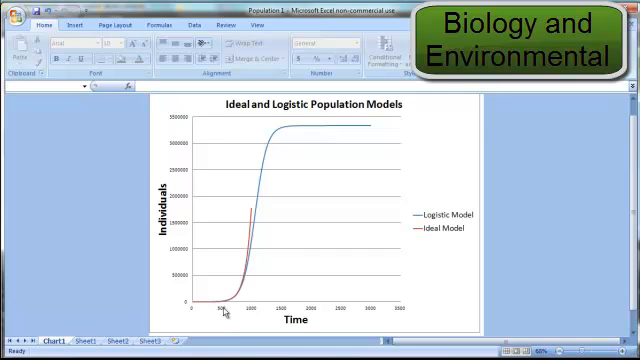
mouse_move(251, 232)
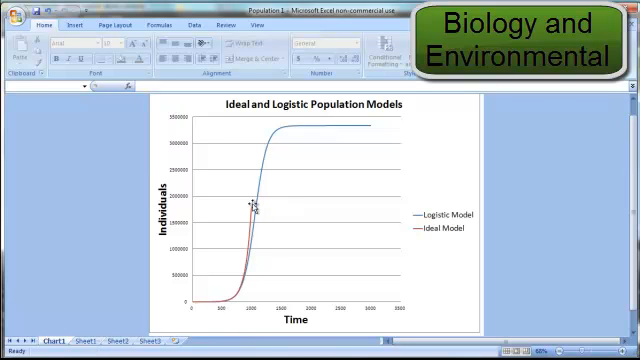
mouse_move(295, 137)
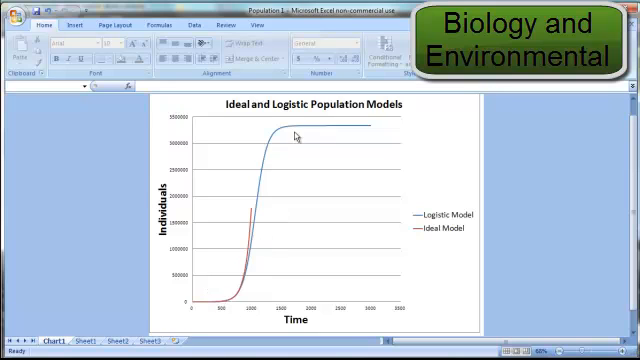
mouse_move(257, 217)
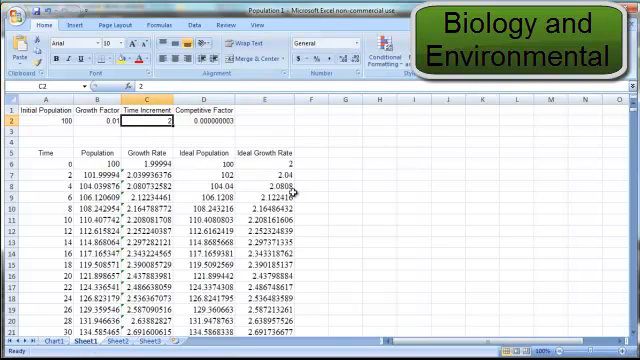
Try time increments of 2.5 and then 4, viewing the population chart after each.
type("2.5")
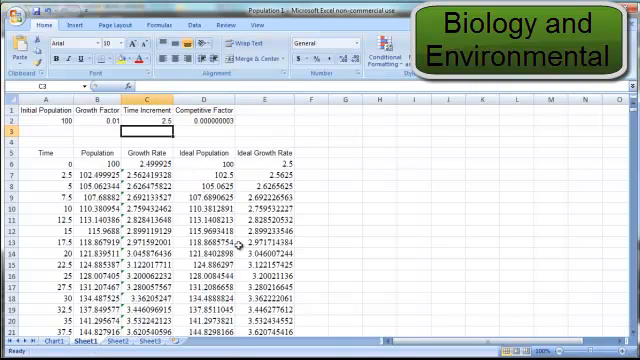
left_click(25, 340)
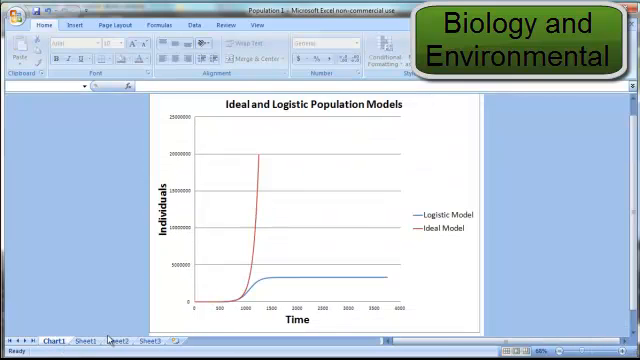
mouse_move(214, 307)
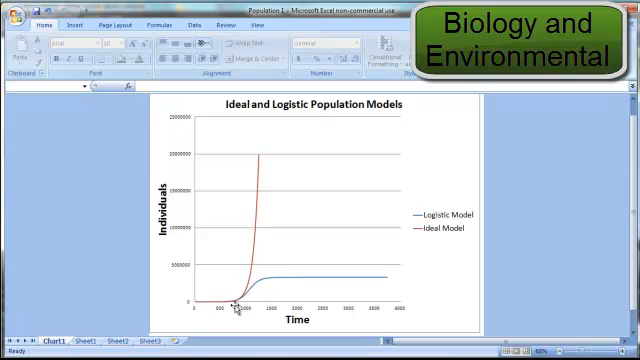
mouse_move(262, 286)
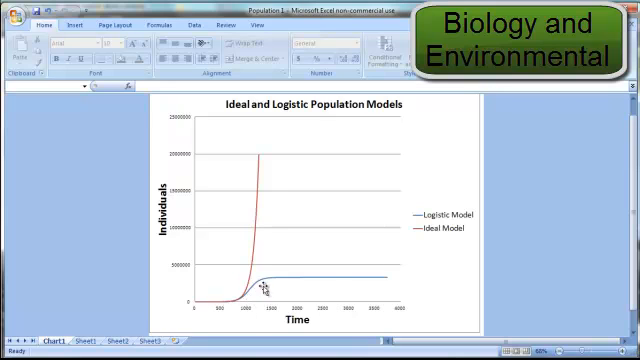
mouse_move(388, 280)
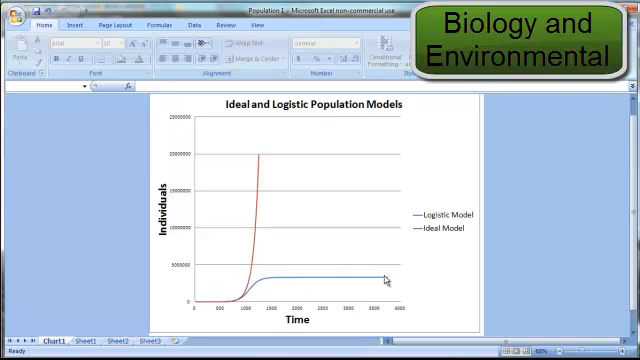
mouse_move(258, 164)
type("3")
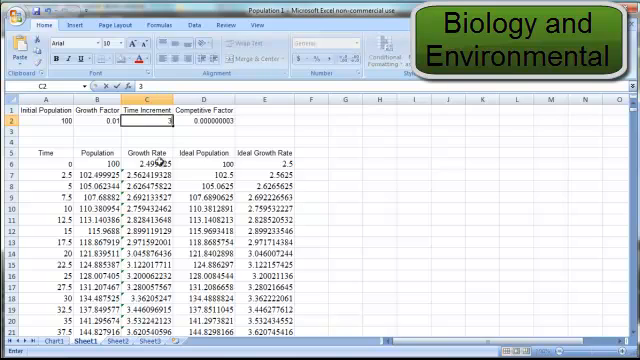
left_click(28, 340)
type("4")
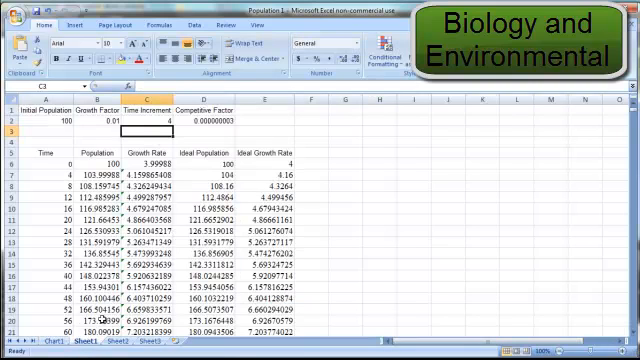
left_click(37, 339)
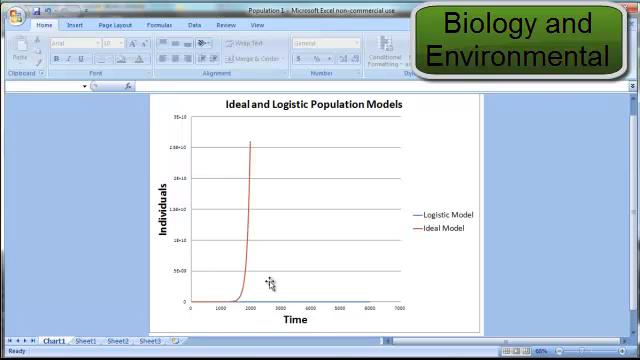
mouse_move(258, 323)
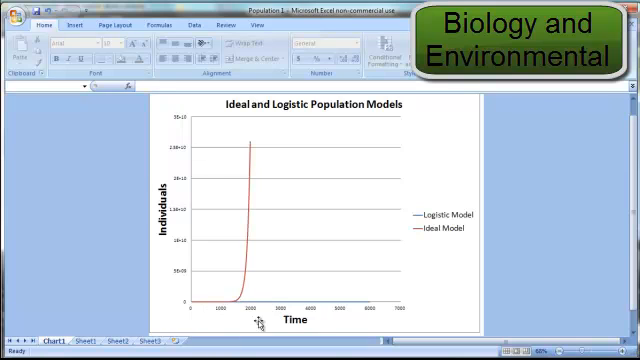
mouse_move(278, 318)
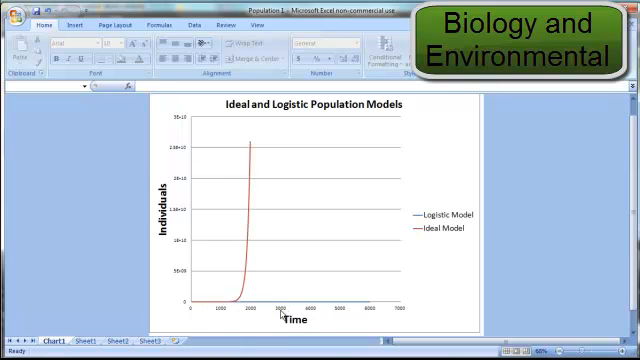
mouse_move(108, 326)
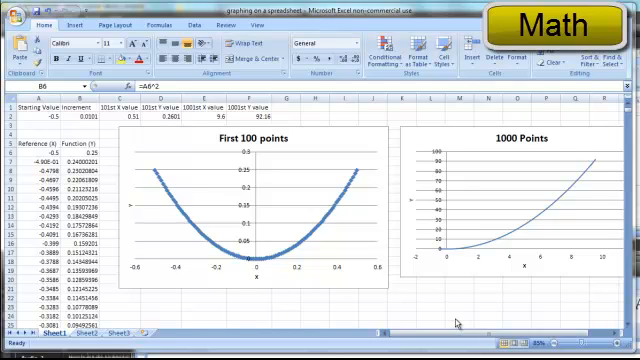
mouse_move(178, 193)
type("3")
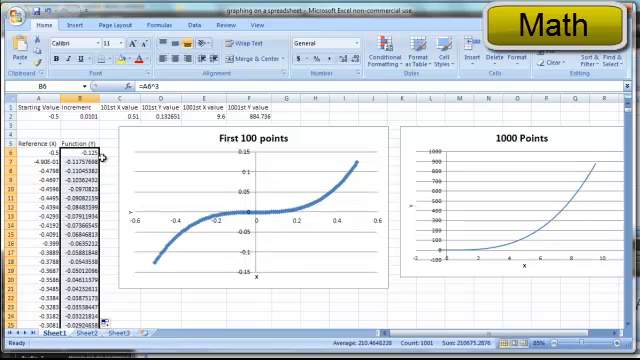
mouse_move(135, 178)
type("1/")
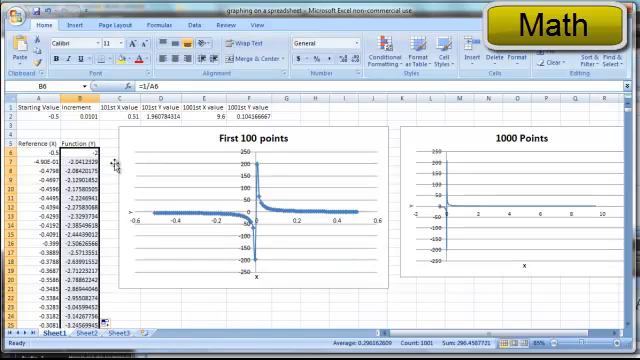
mouse_move(205, 270)
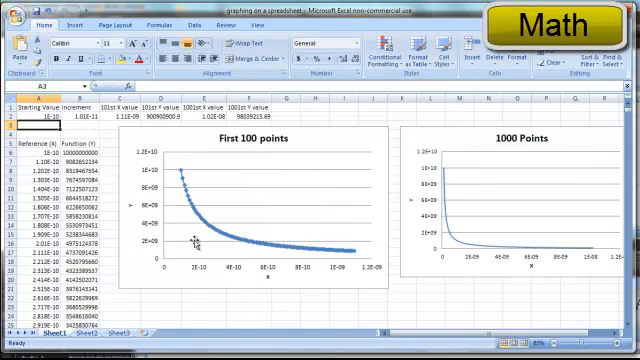
mouse_move(157, 163)
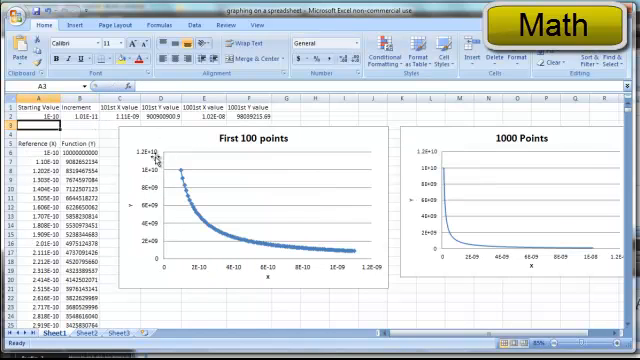